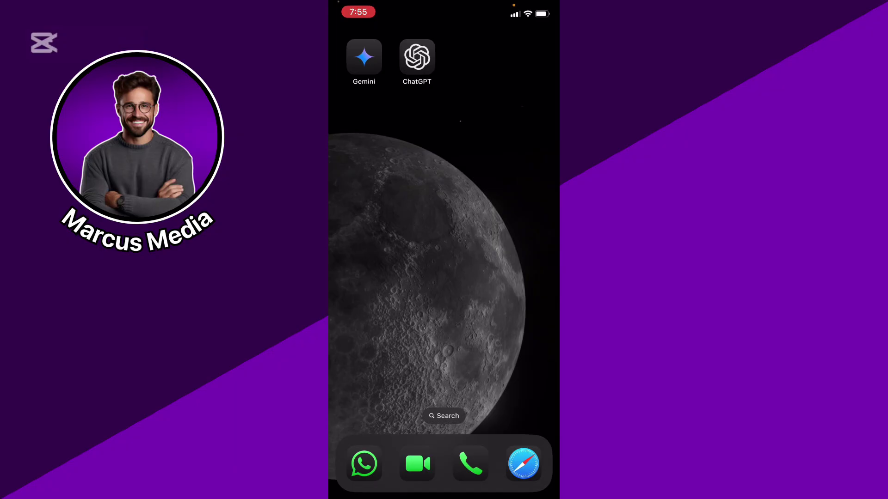
Launch Google Gemini from the home screen and land on its chat screen.
left_click(364, 57)
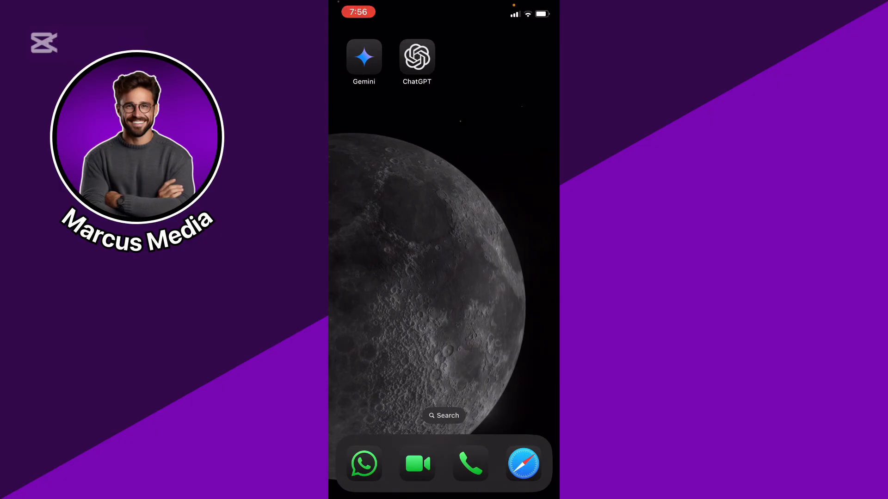
left_click(363, 56)
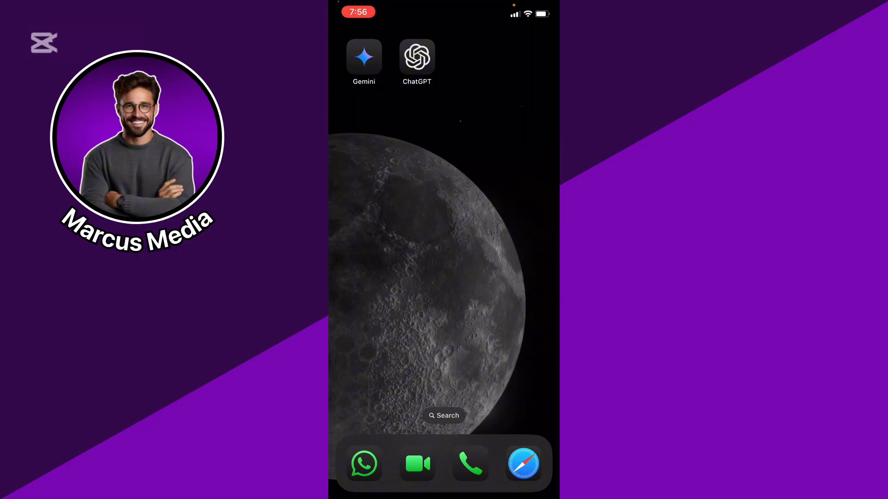
left_click(417, 56)
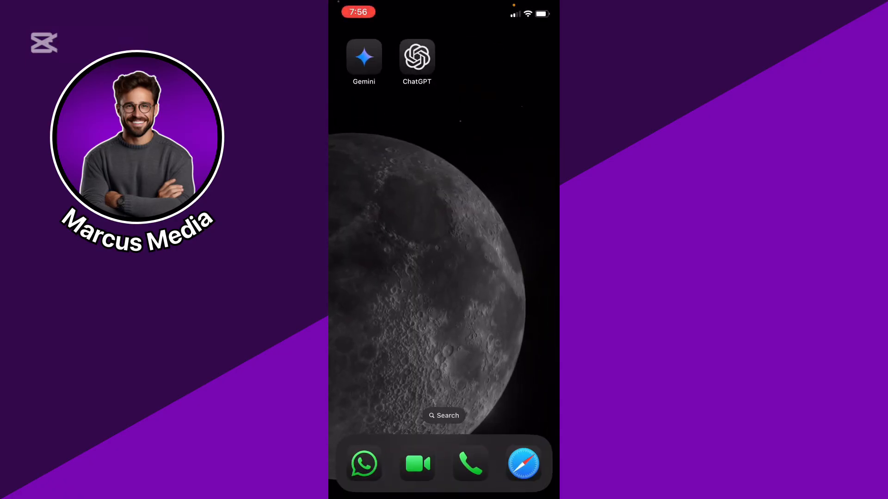
left_click(363, 56)
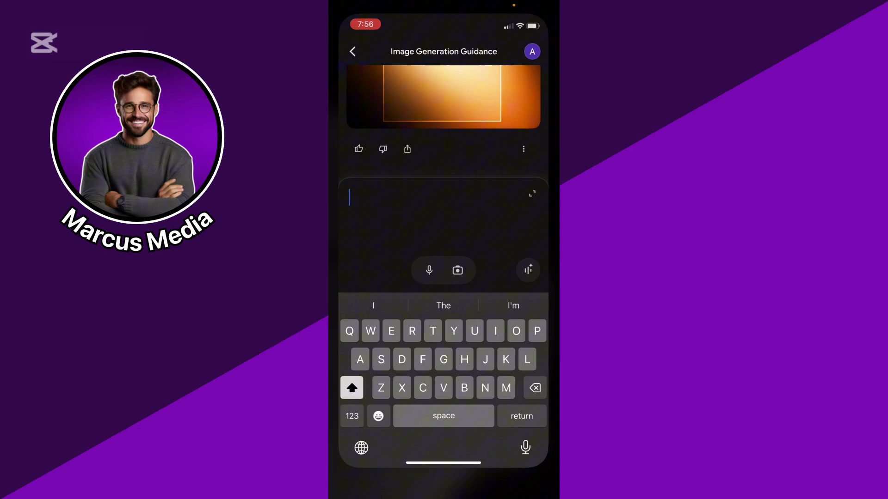
Return to the home screen and launch ChatGPT on a fresh, empty chat.
left_click(352, 51)
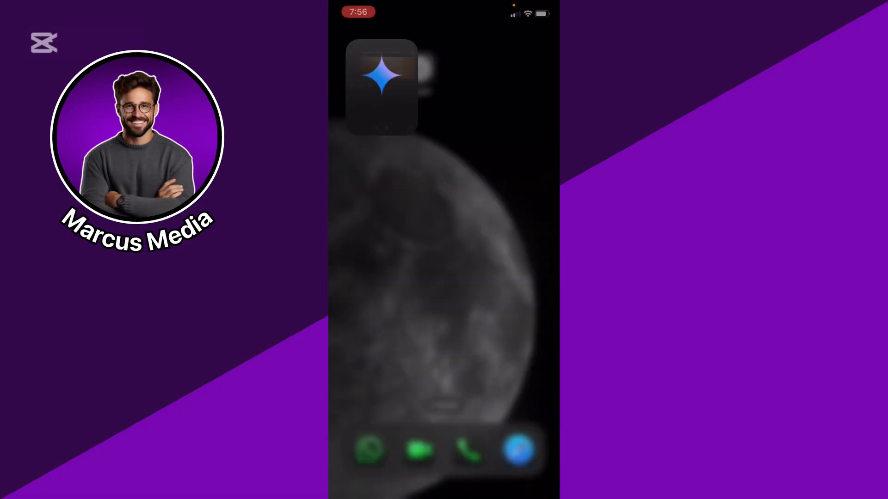
left_click(382, 86)
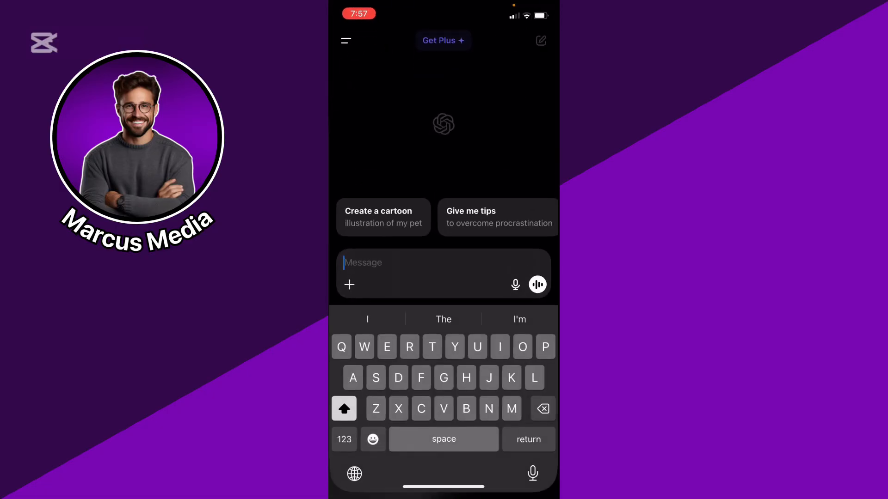